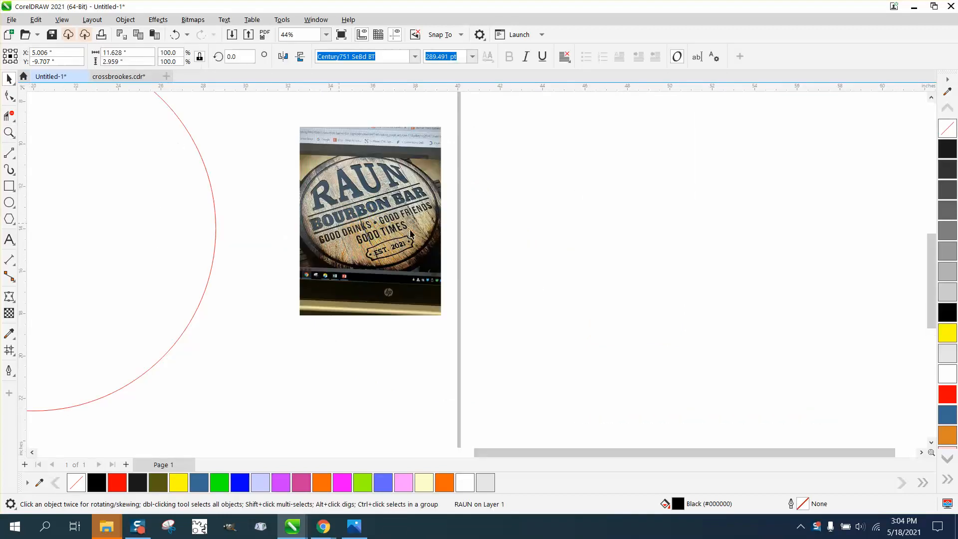
# Put the RAUN Bourbon Bar reference photo into rotation mode and tilt it
pyautogui.click(369, 220)
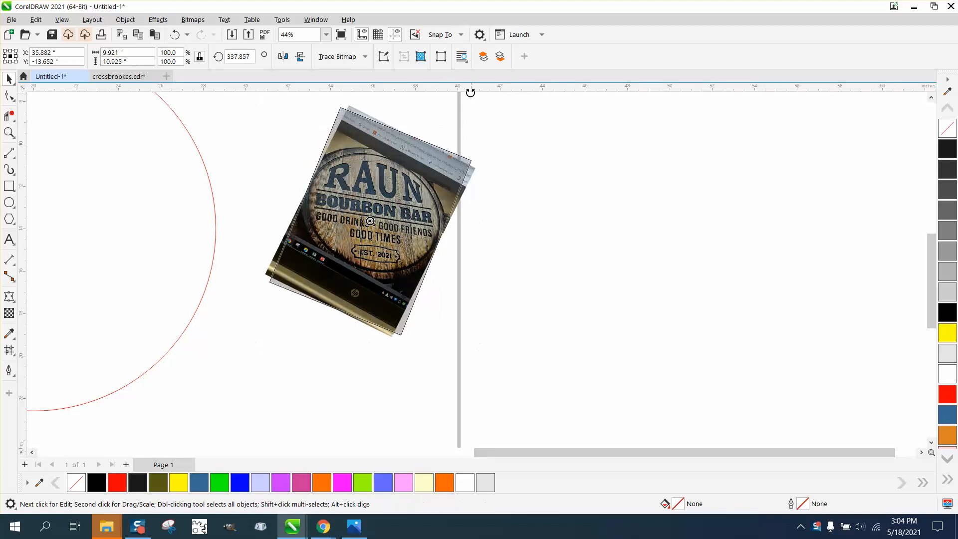
pyautogui.click(366, 214)
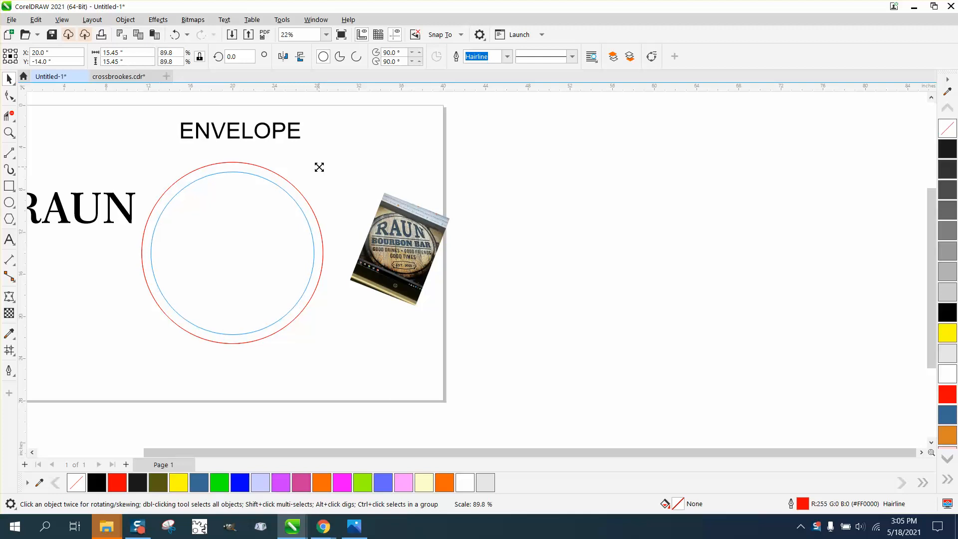
# Move the word RAUN into the top of the red double-circle guide and reselect it
pyautogui.click(231, 252)
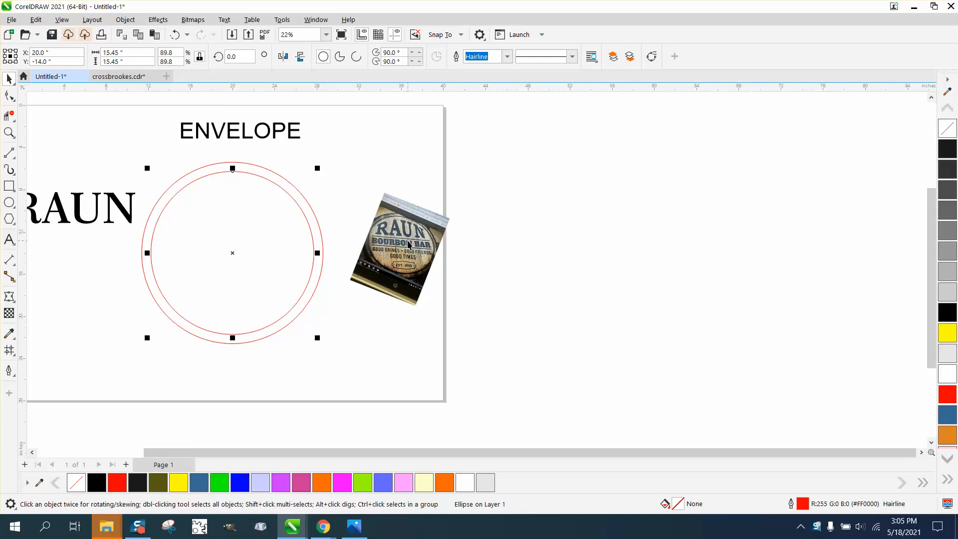
pyautogui.click(72, 207)
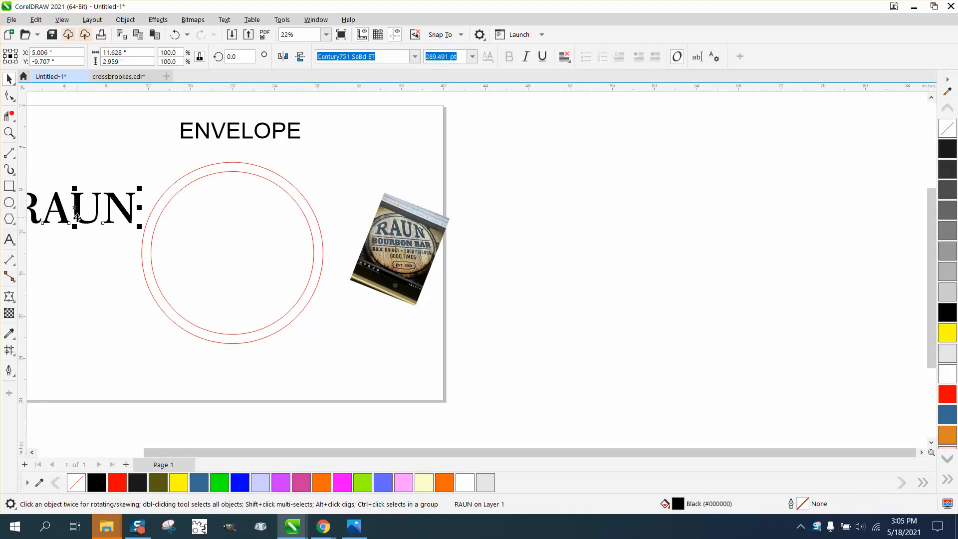
pyautogui.moveTo(80, 207); pyautogui.dragTo(226, 252)
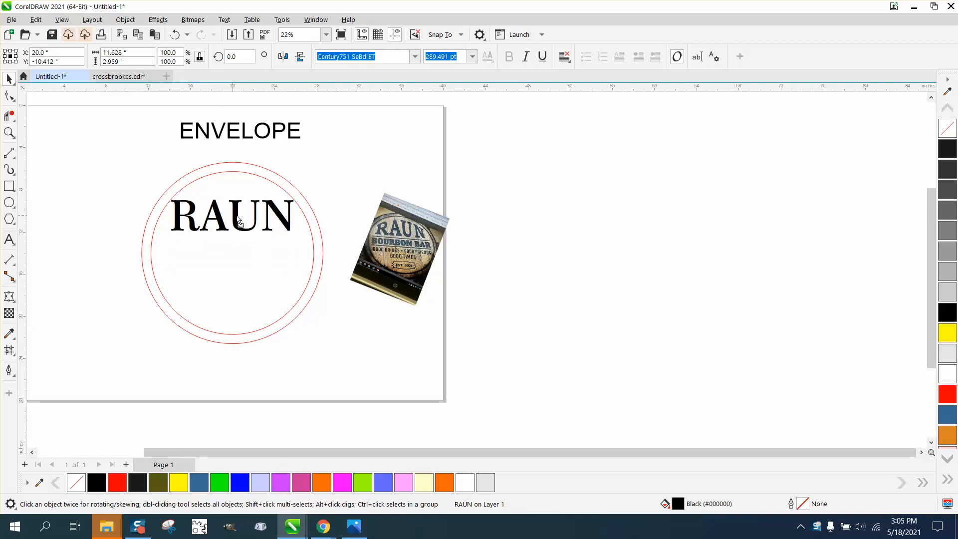
pyautogui.click(232, 217)
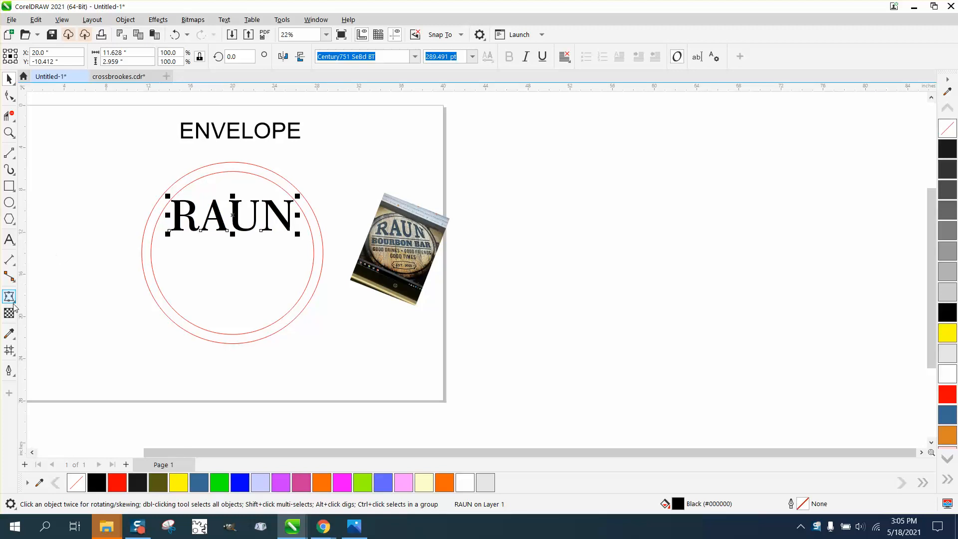
pyautogui.moveTo(9, 296)
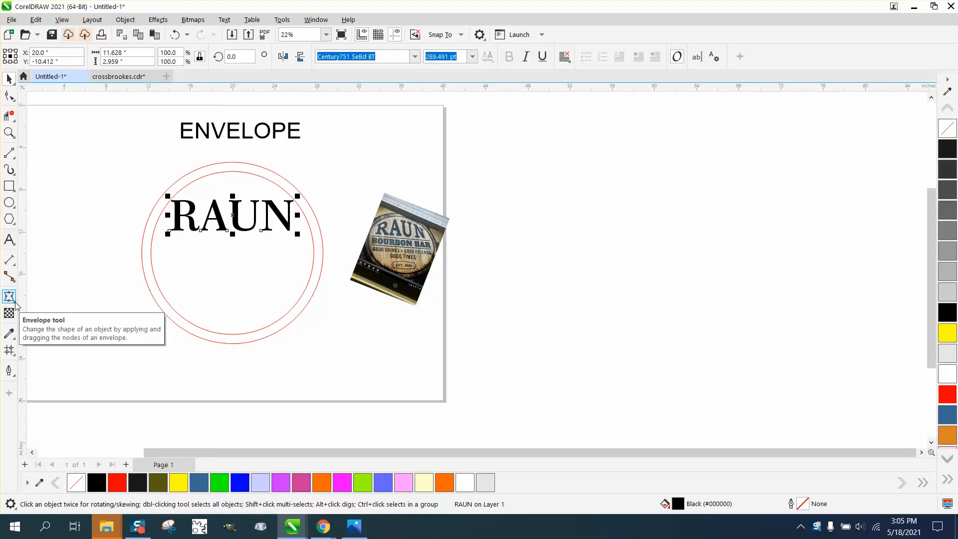
# Apply the Envelope effect to RAUN from the Effects tool flyout
pyautogui.click(9, 296)
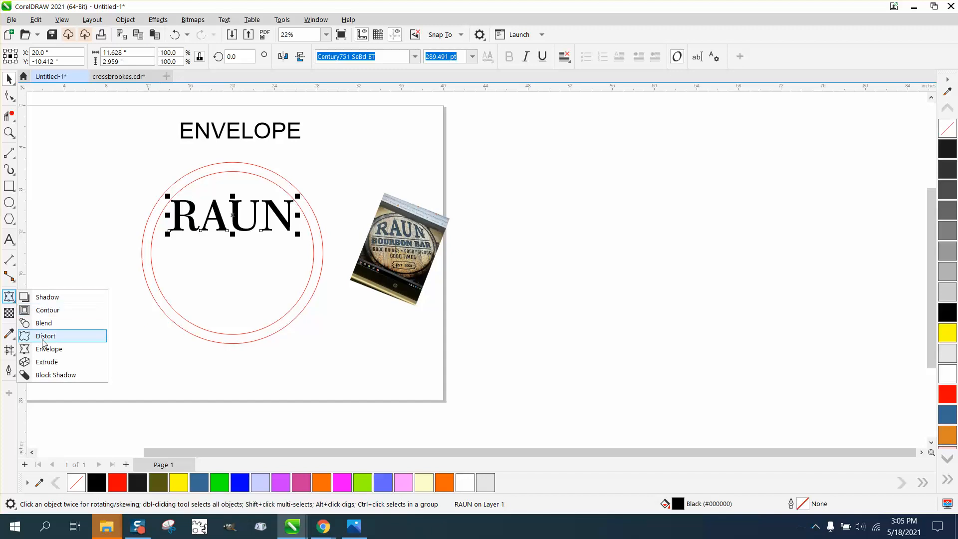
pyautogui.click(49, 349)
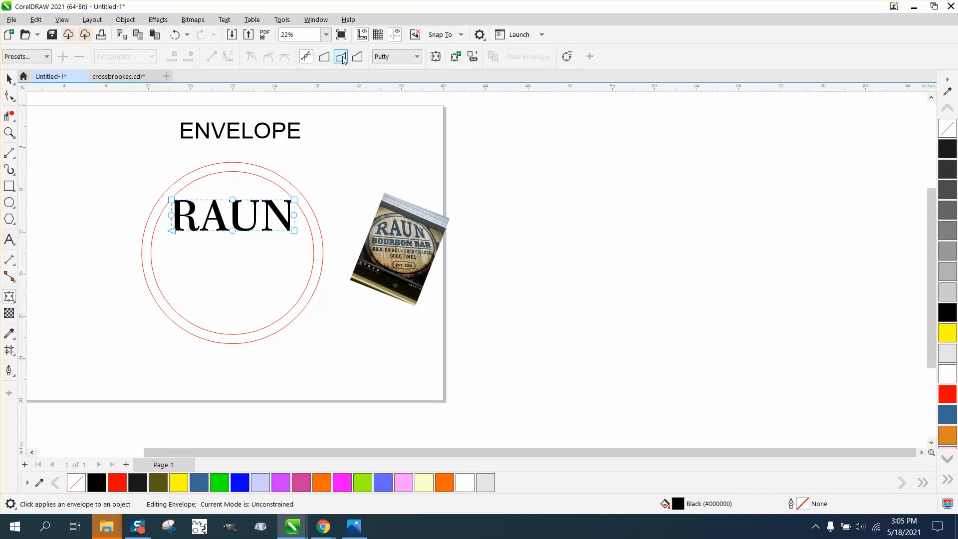
pyautogui.moveTo(341, 56)
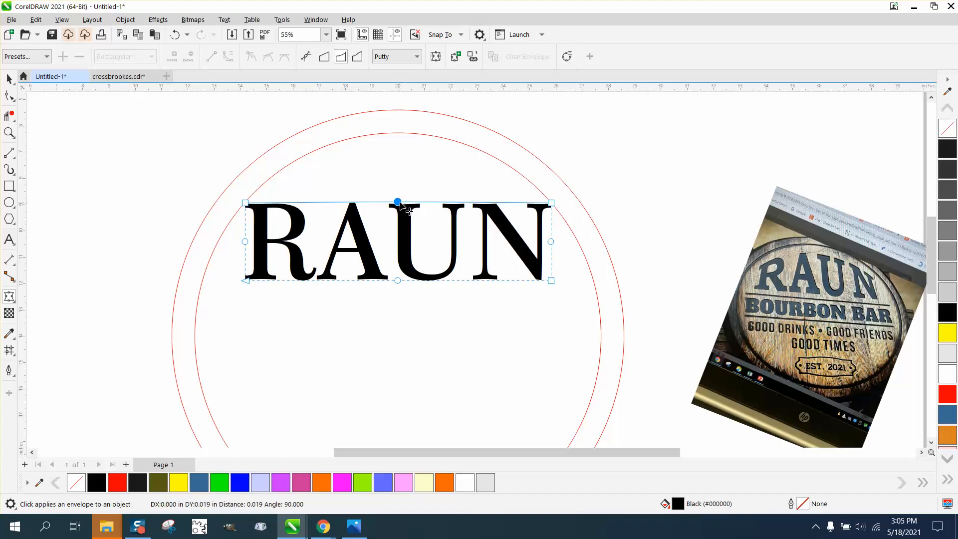
pyautogui.moveTo(399, 203); pyautogui.dragTo(398, 133)
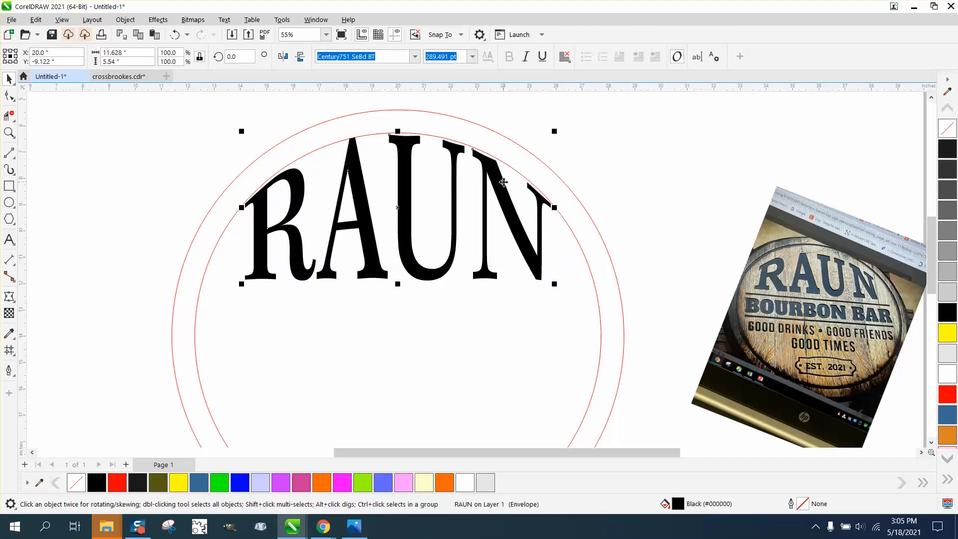
pyautogui.moveTo(382, 94)
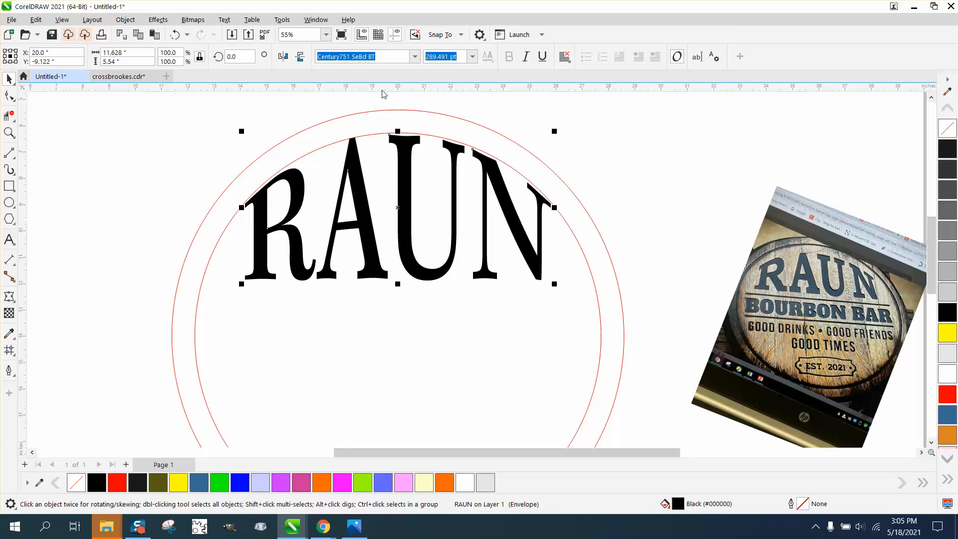
pyautogui.moveTo(512, 196)
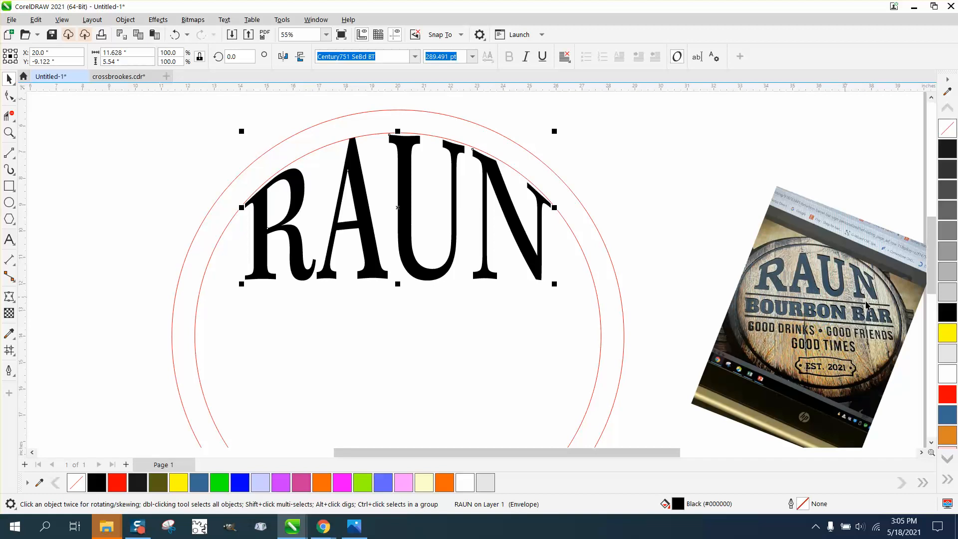
pyautogui.moveTo(885, 309)
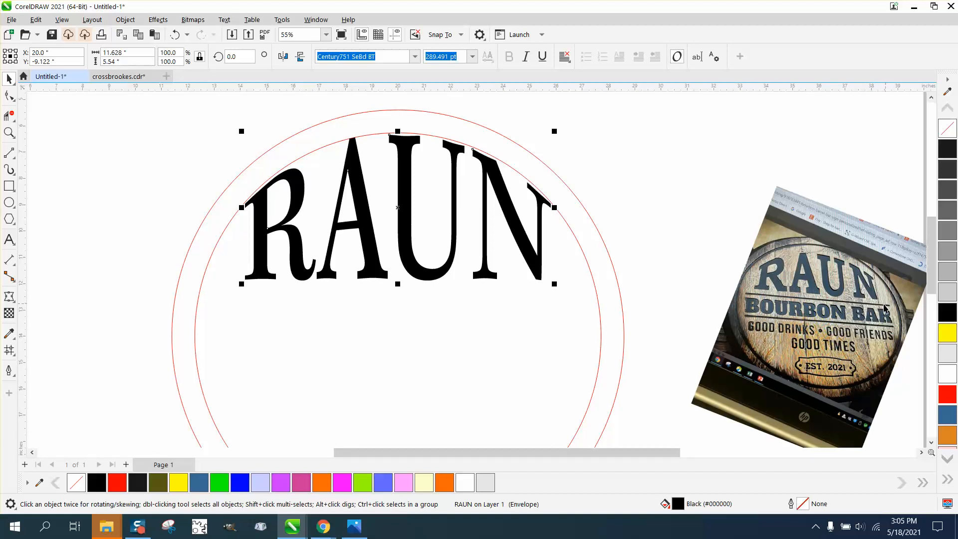
pyautogui.moveTo(250, 116)
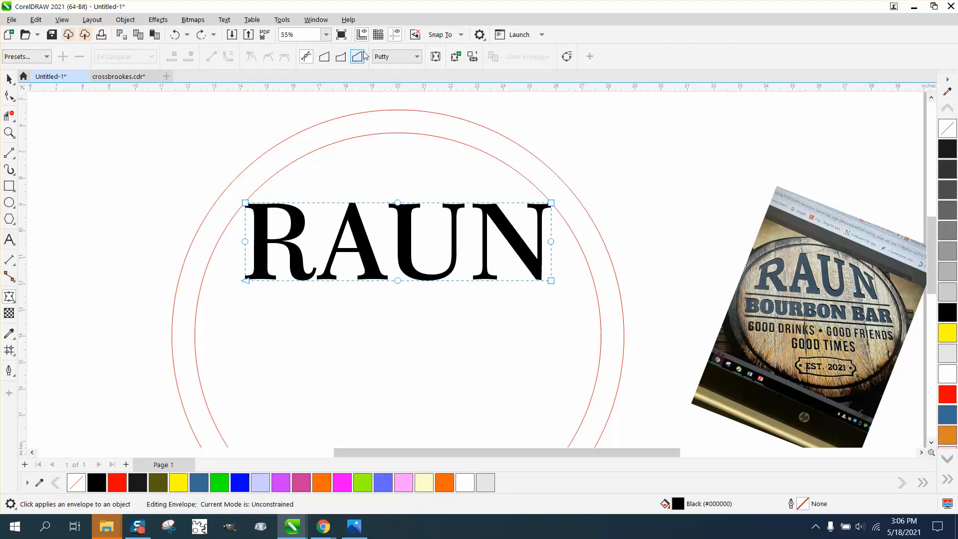
pyautogui.moveTo(397, 202); pyautogui.dragTo(397, 185)
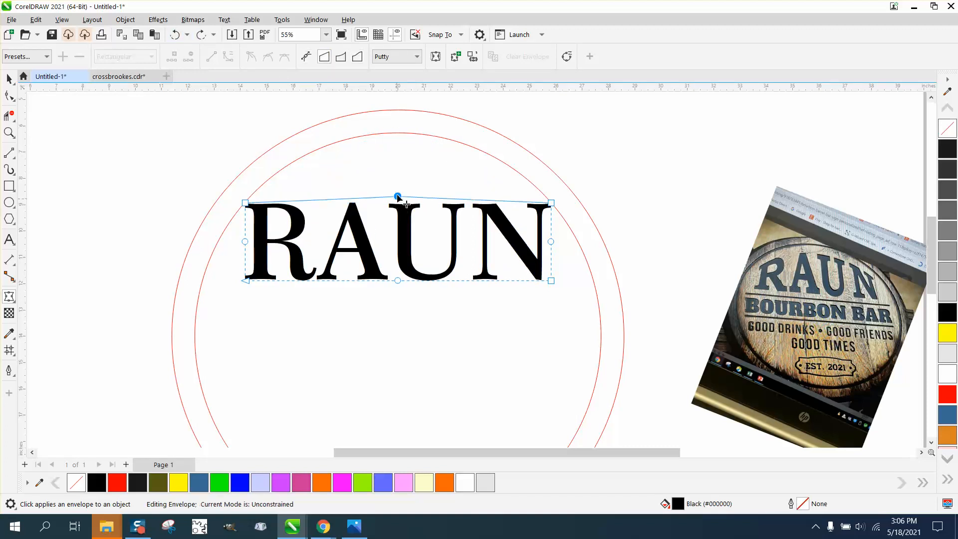
pyautogui.moveTo(397, 196); pyautogui.dragTo(397, 133)
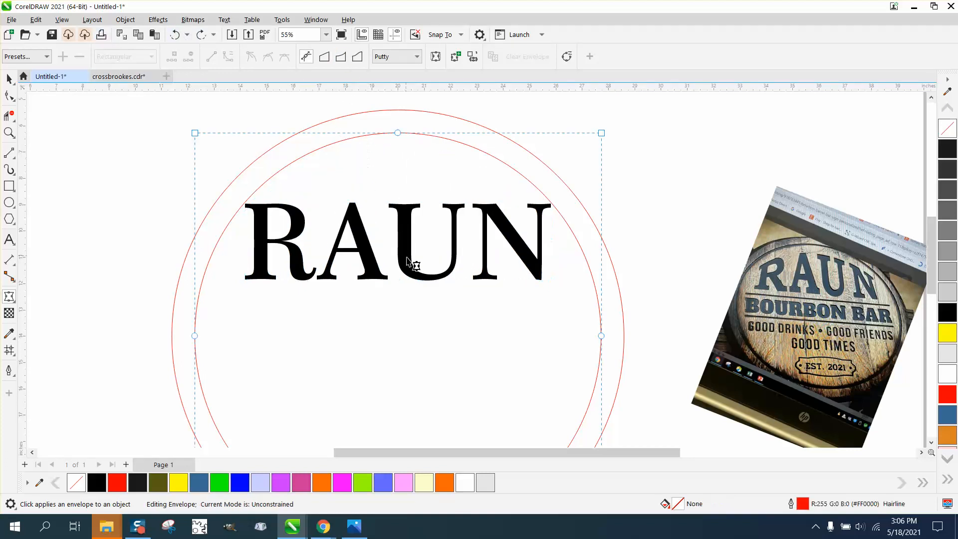
pyautogui.click(176, 34)
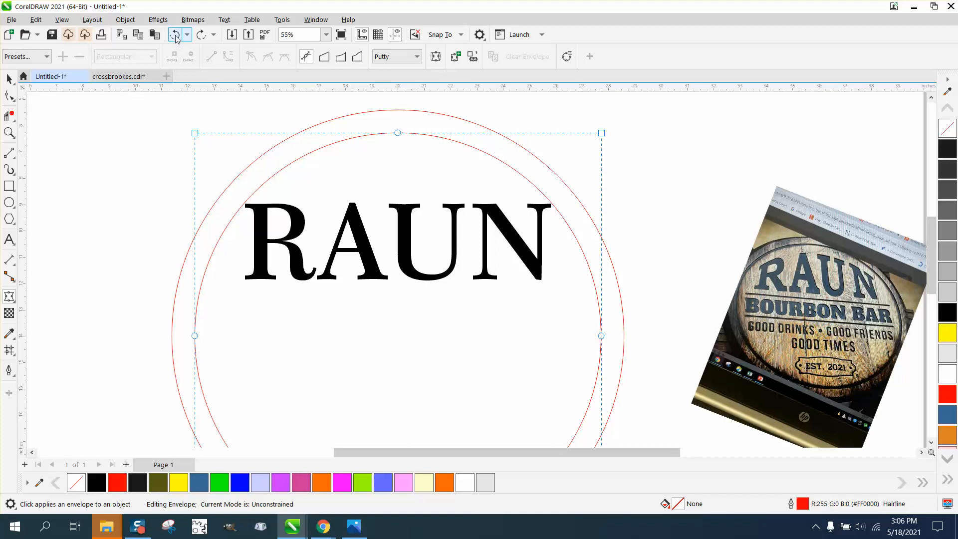
pyautogui.click(9, 297)
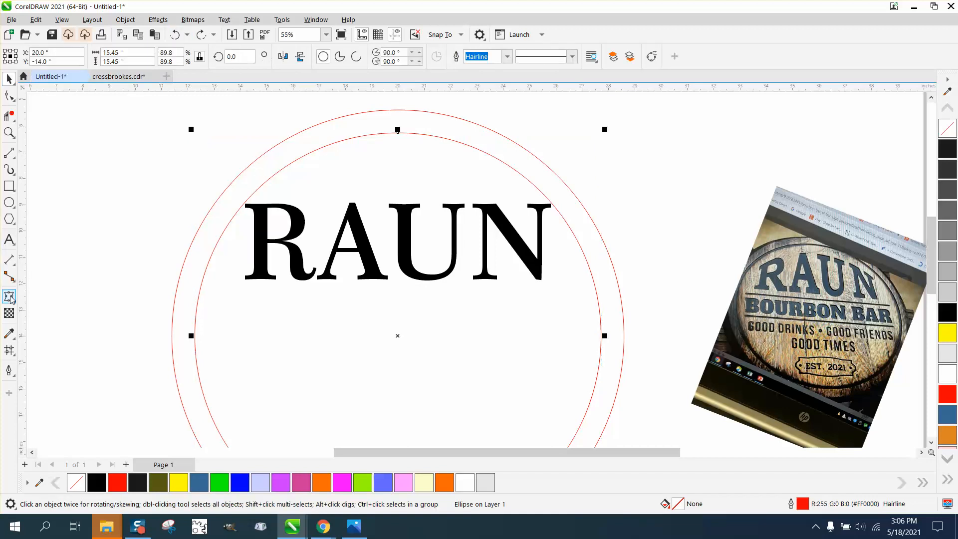
# Switch RAUN's envelope to Single Arc shaping mode
pyautogui.click(10, 297)
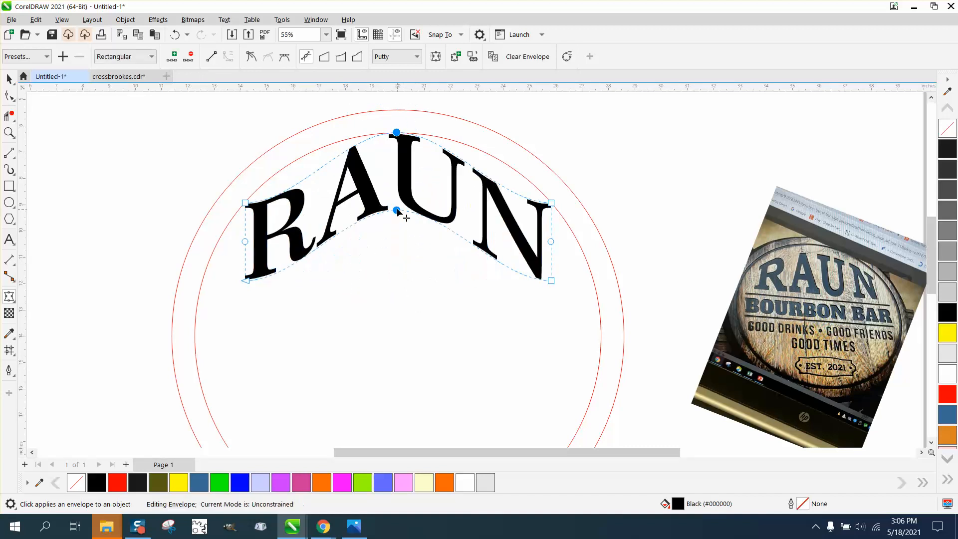
pyautogui.click(175, 34)
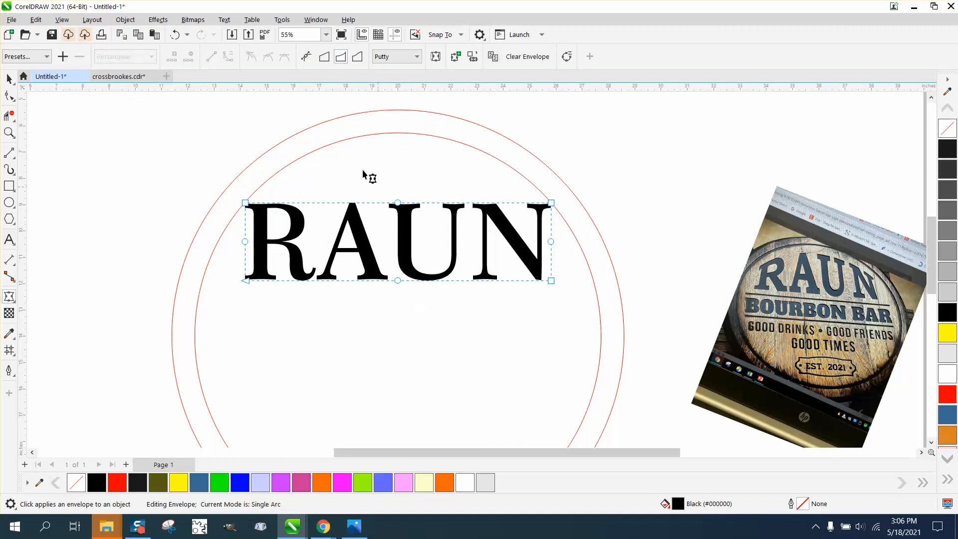
pyautogui.moveTo(409, 290)
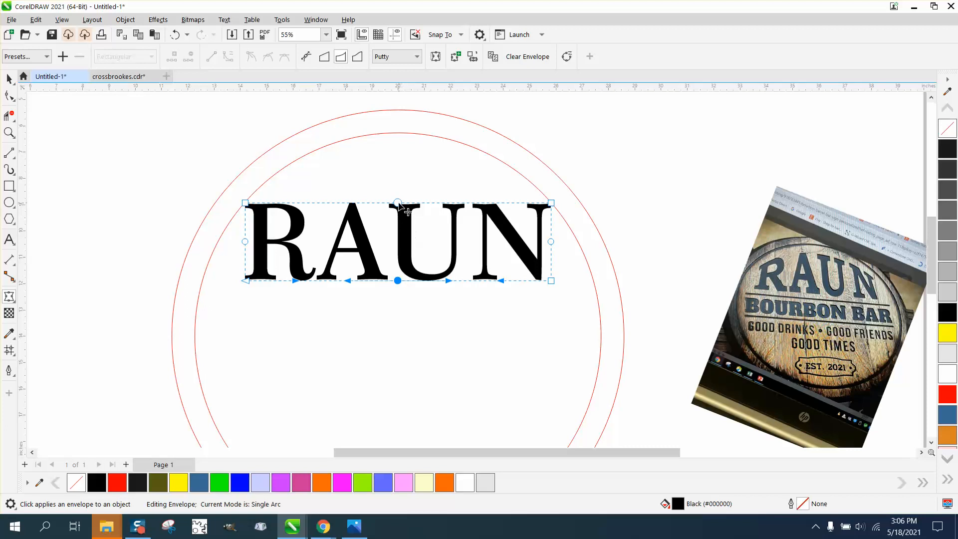
# Arch RAUN upward by dragging its top and bottom envelope edges to follow the circle
pyautogui.moveTo(397, 204); pyautogui.dragTo(398, 137)
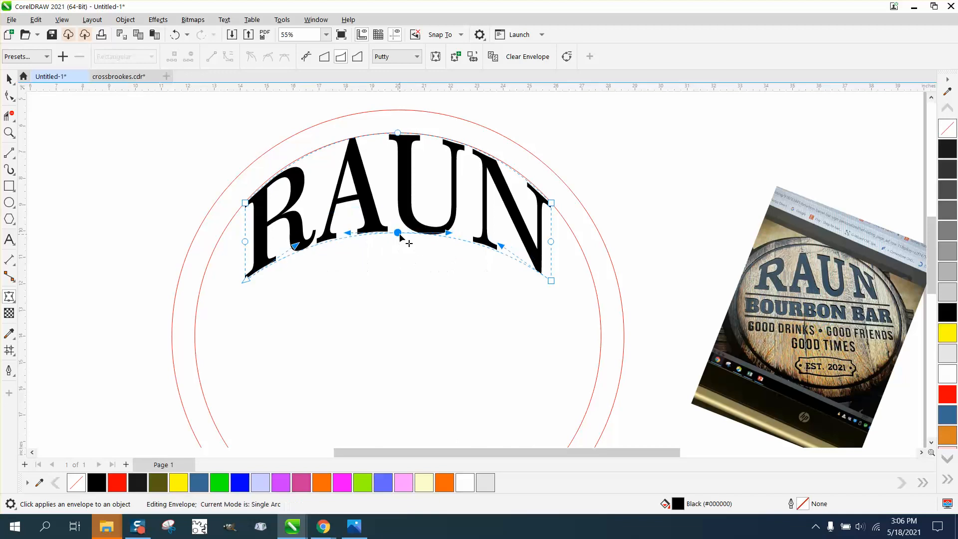
pyautogui.moveTo(396, 232); pyautogui.dragTo(396, 223)
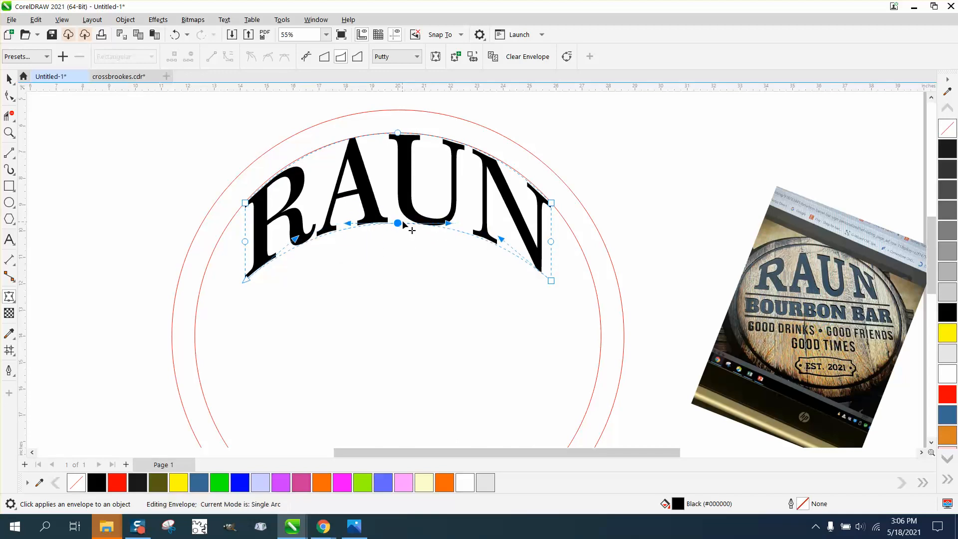